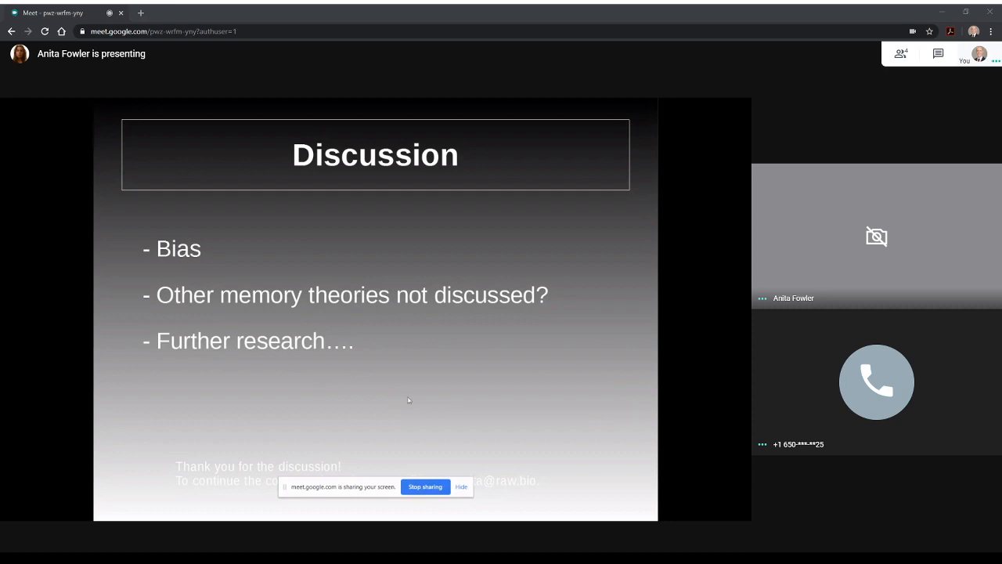
mouse_move(415, 423)
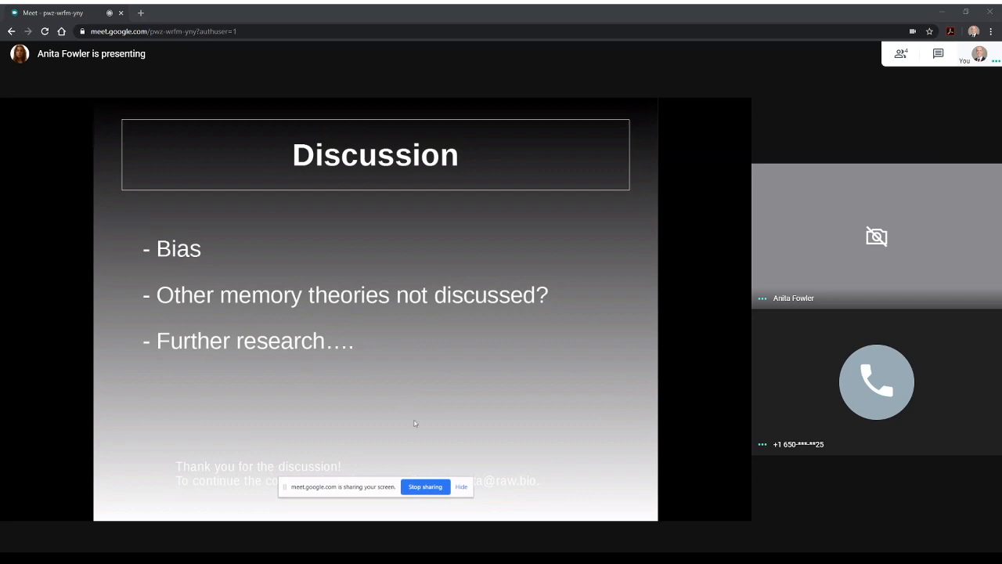